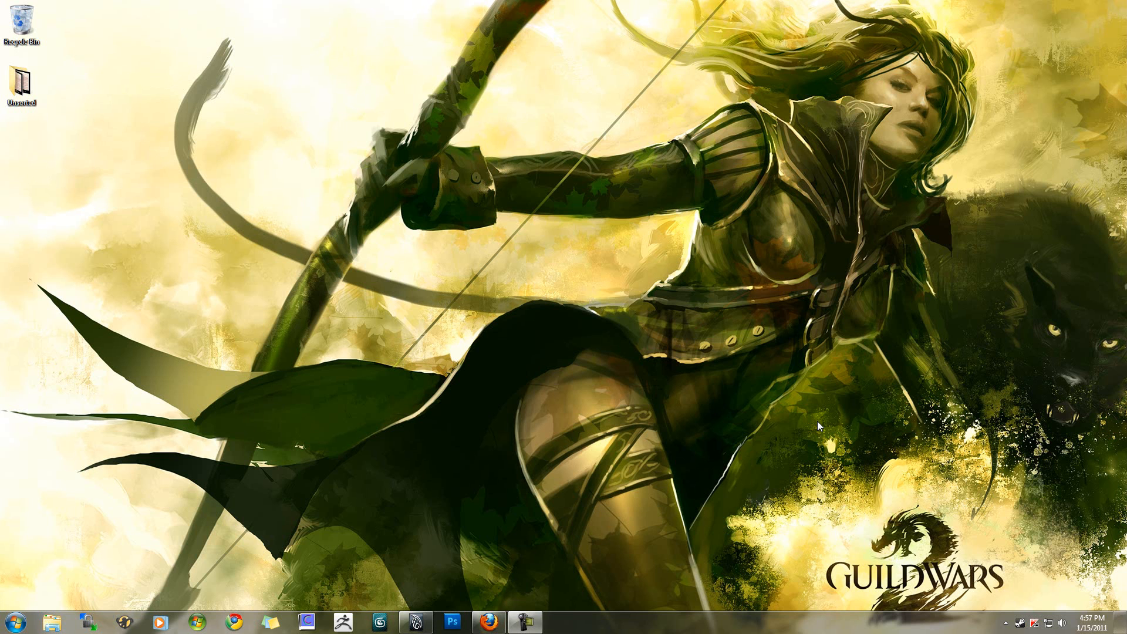
{"action": "mouse_move", "coordinate": [561, 452]}
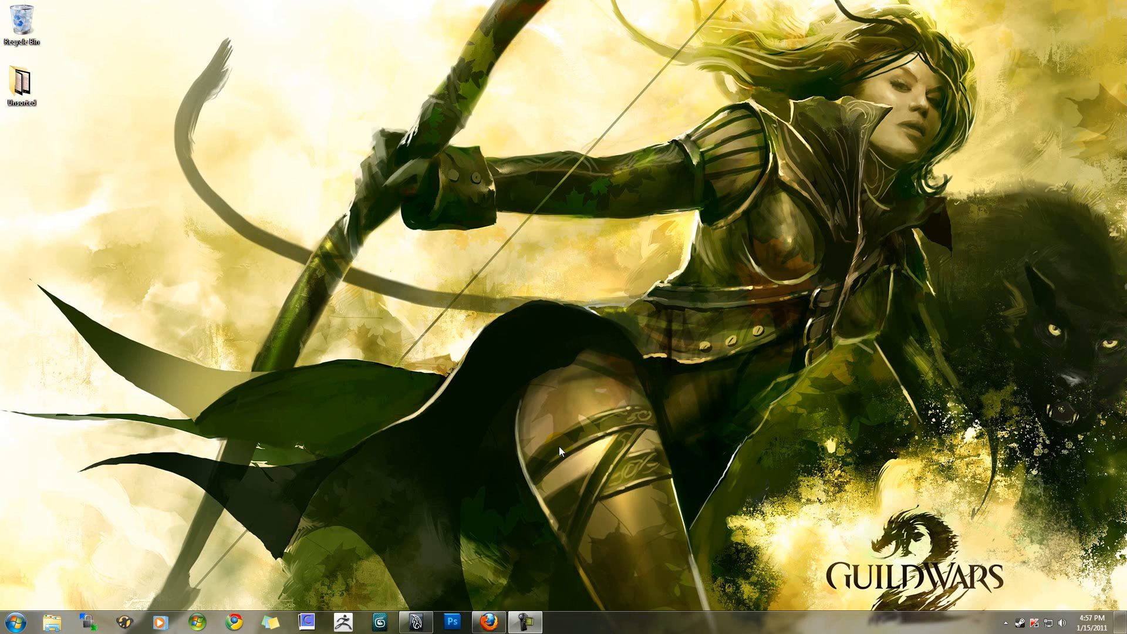
{"action": "mouse_move", "coordinate": [484, 620]}
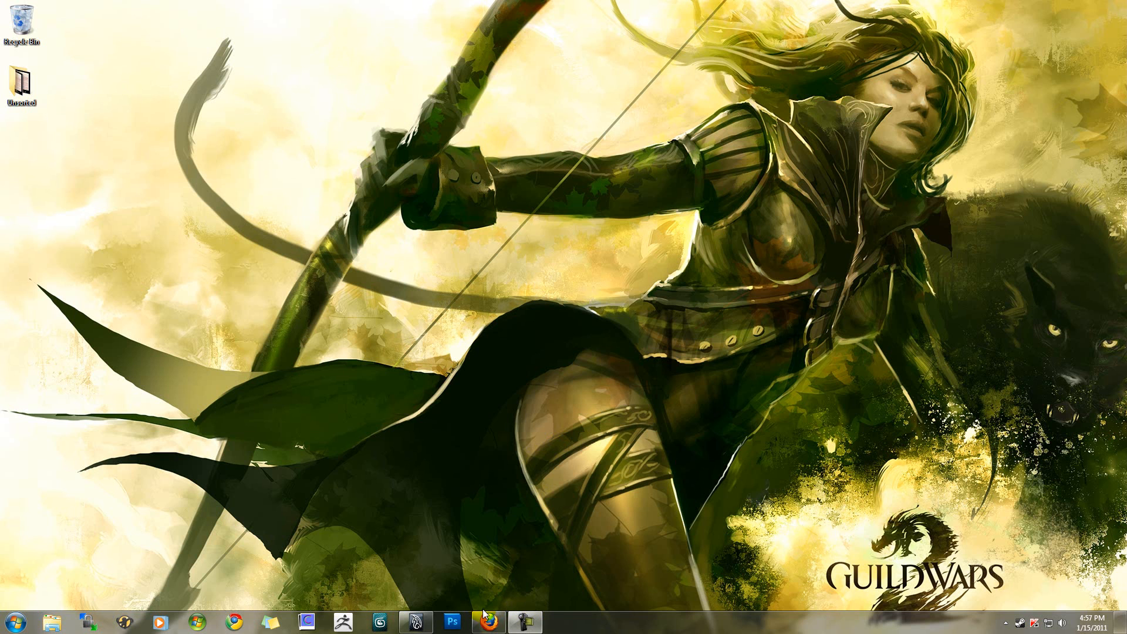
{"action": "mouse_move", "coordinate": [488, 615]}
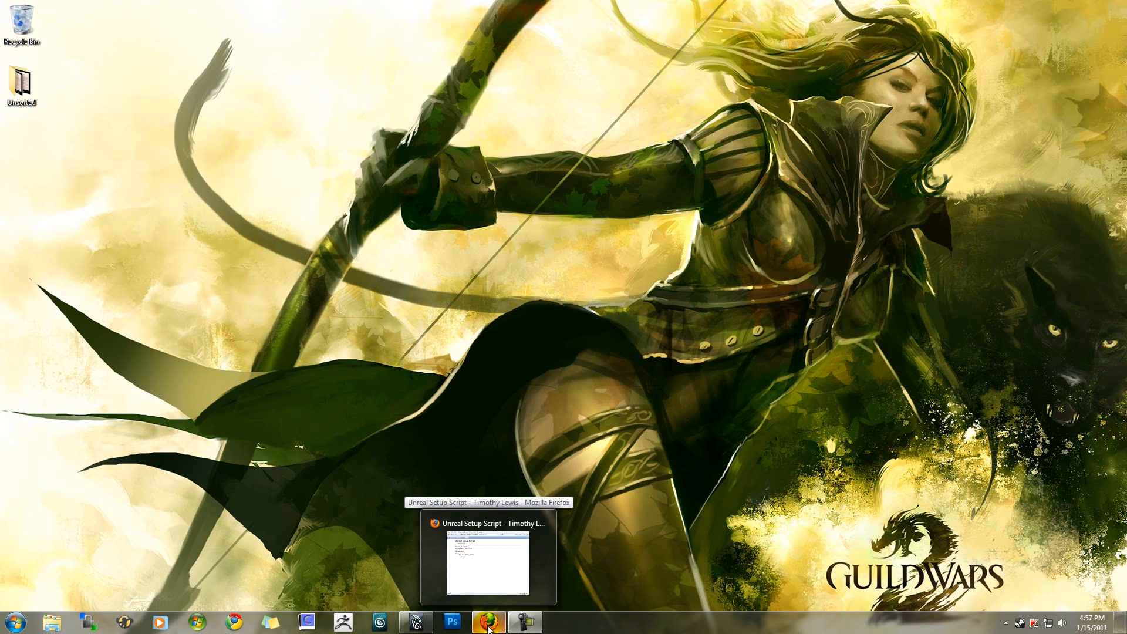
- Open the Unreal Setup MEL script as text in Firefox and copy it
{"action": "left_click", "coordinate": [483, 629]}
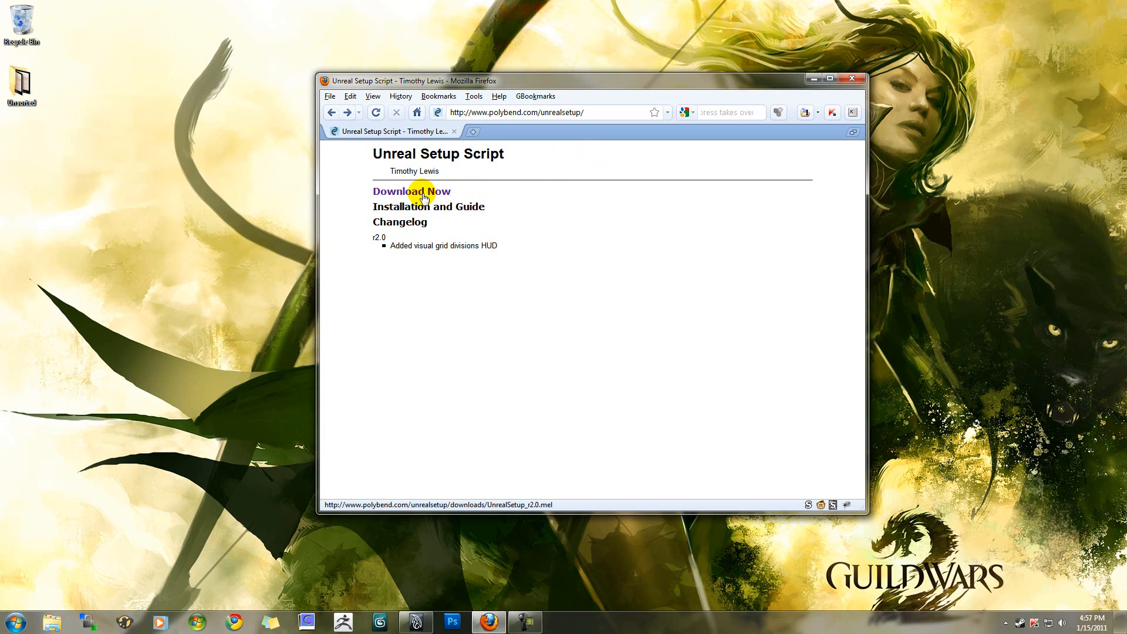
{"action": "left_click", "coordinate": [404, 192]}
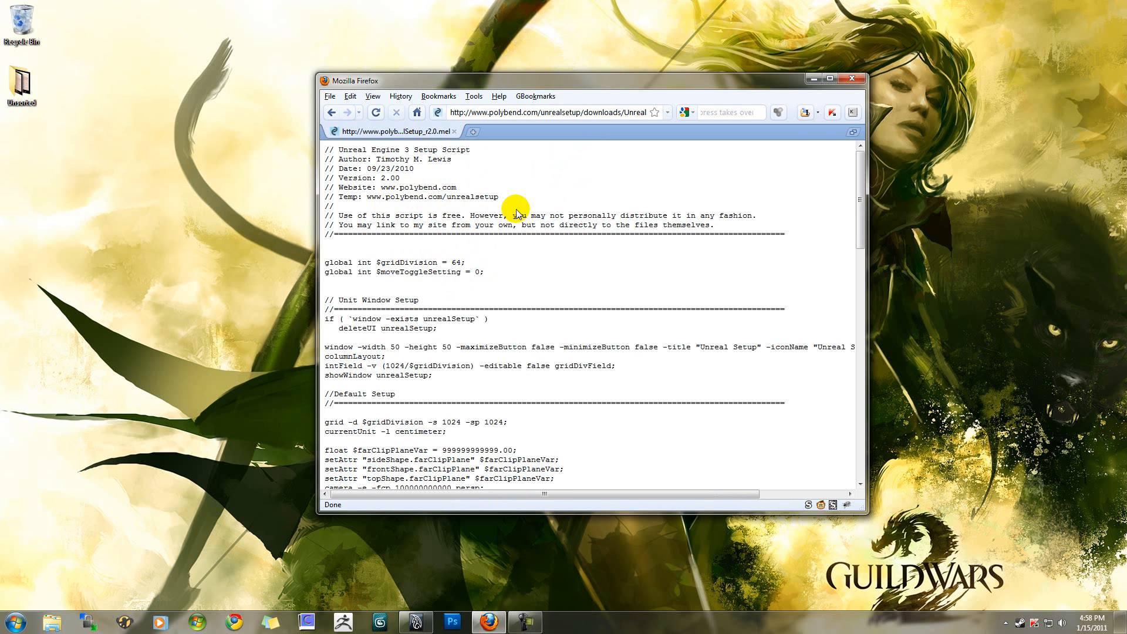
{"action": "mouse_move", "coordinate": [520, 206]}
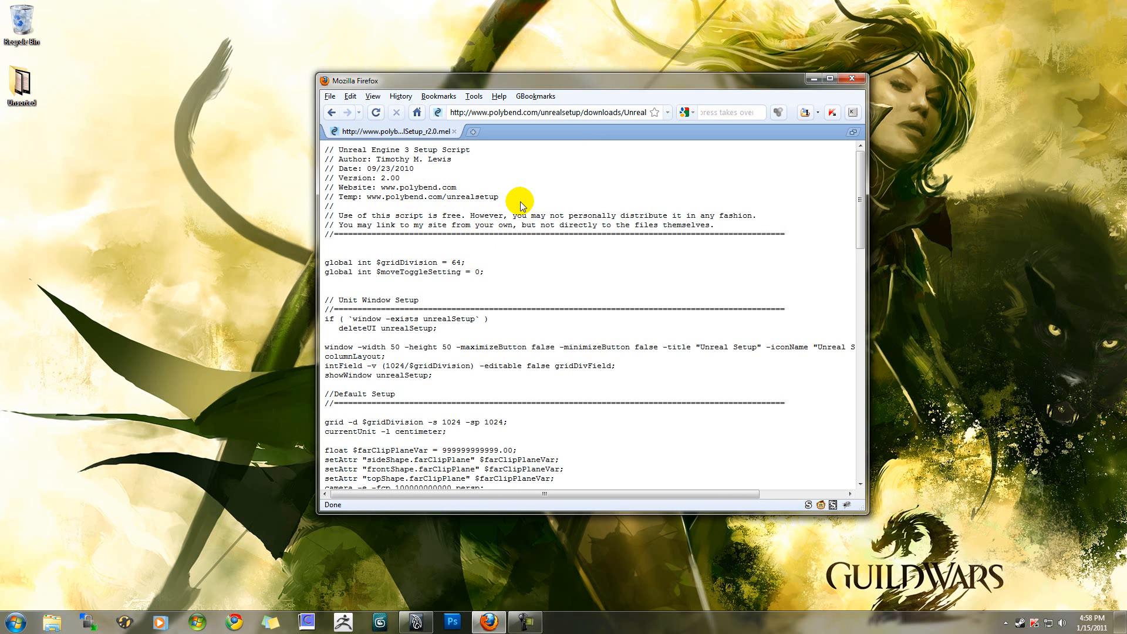
{"action": "mouse_move", "coordinate": [518, 190]}
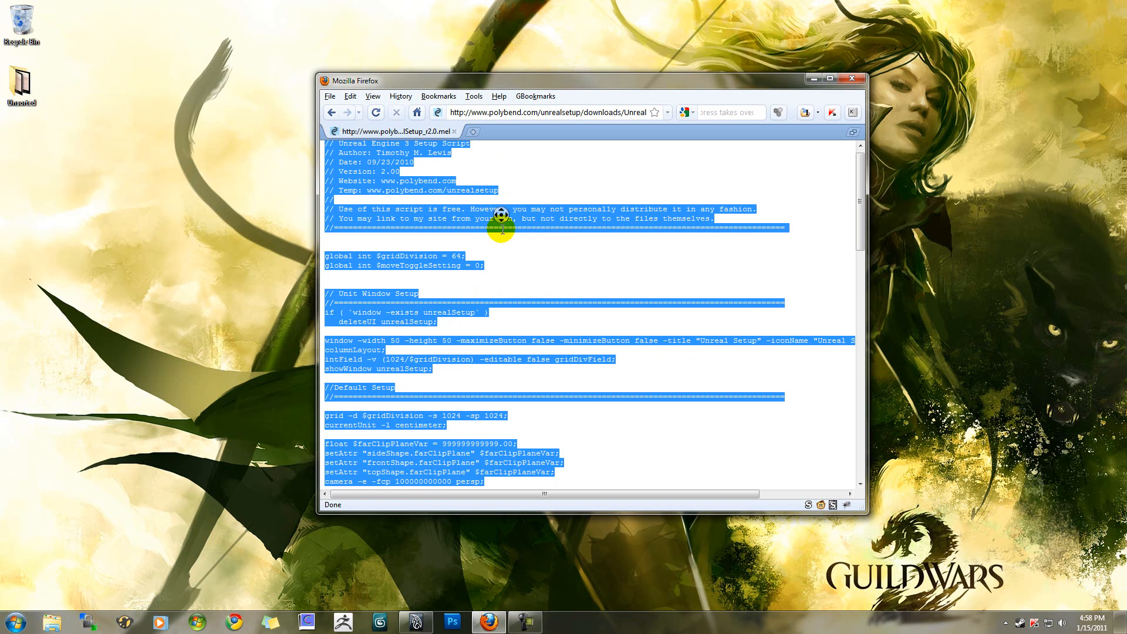
{"action": "scroll", "scroll_direction": "down", "scroll_amount": 3}
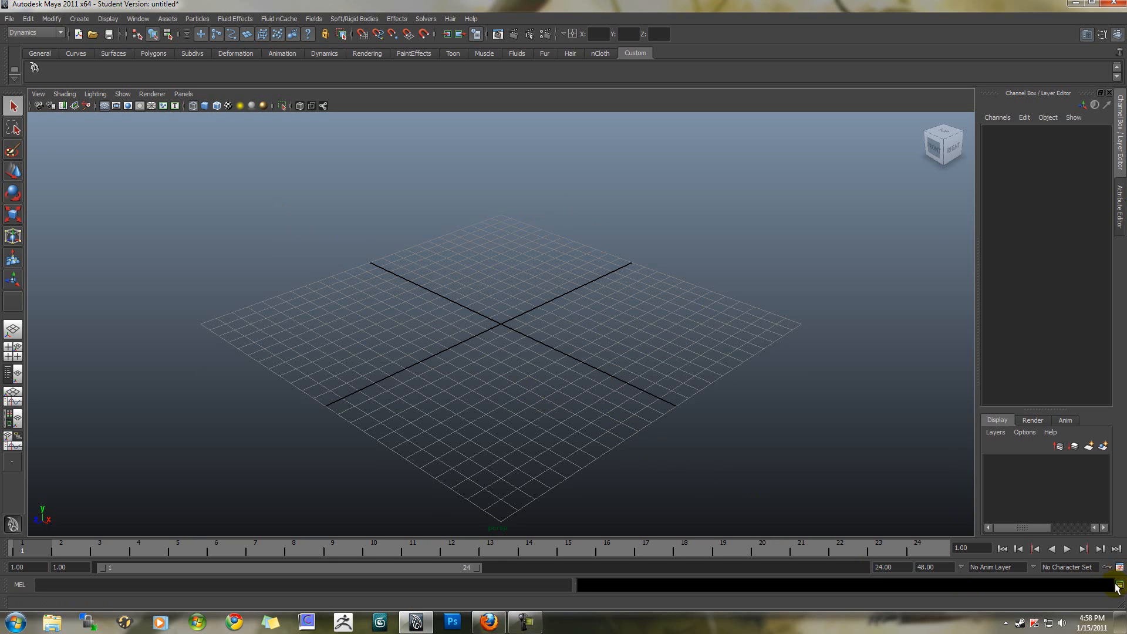
{"action": "mouse_move", "coordinate": [1118, 585]}
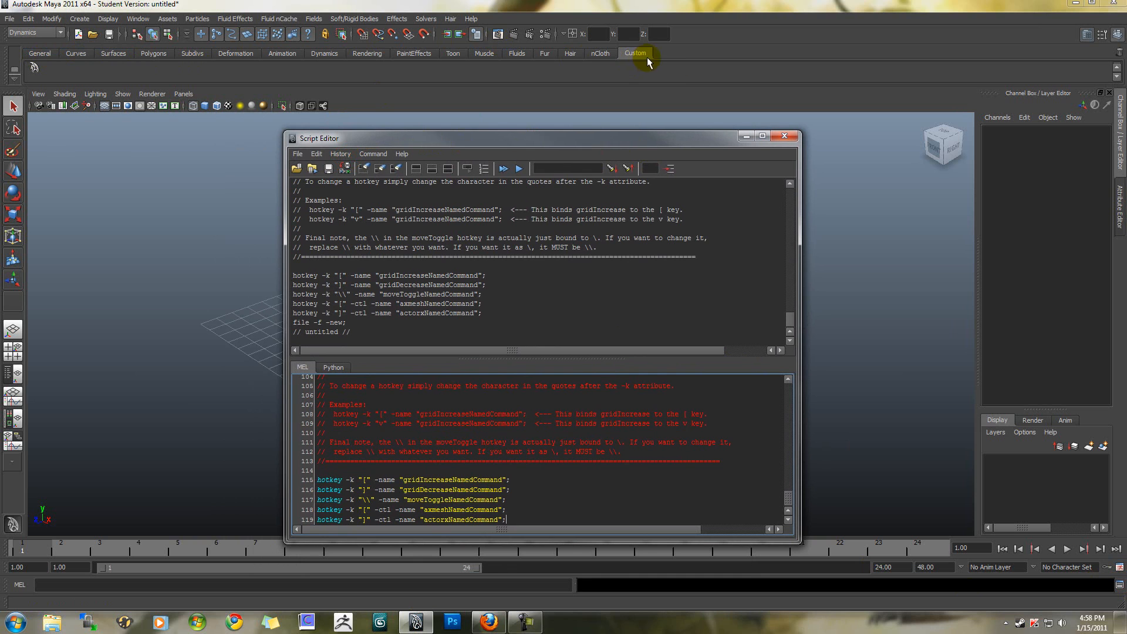
{"action": "mouse_move", "coordinate": [650, 86]}
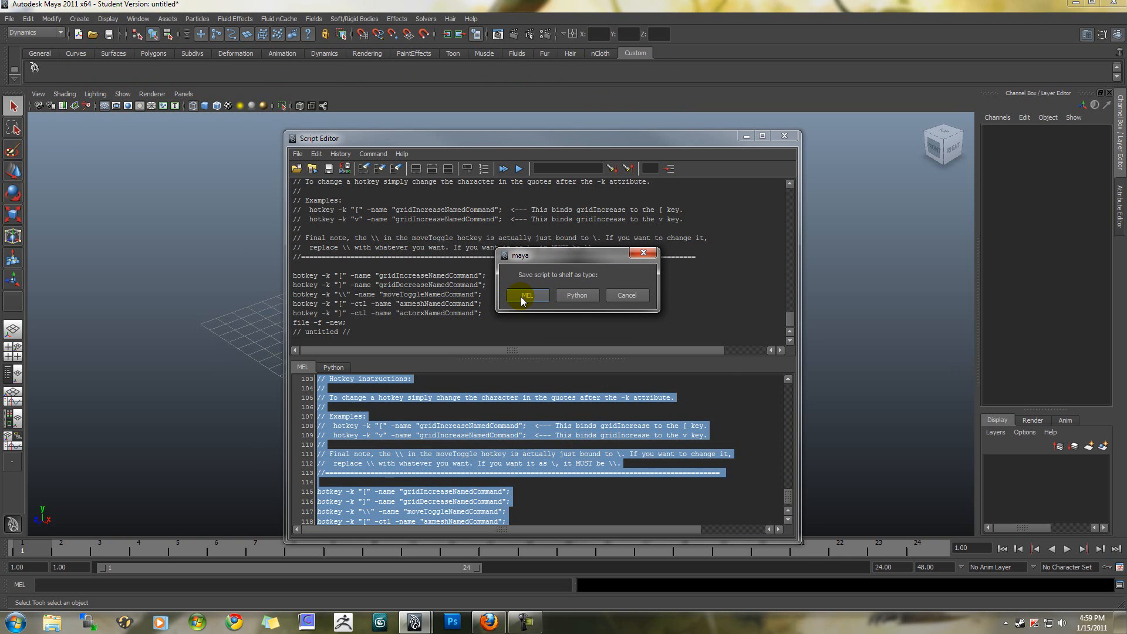
- Save the pasted Unreal Setup script to the Custom shelf as a MEL button
{"action": "left_click", "coordinate": [527, 295]}
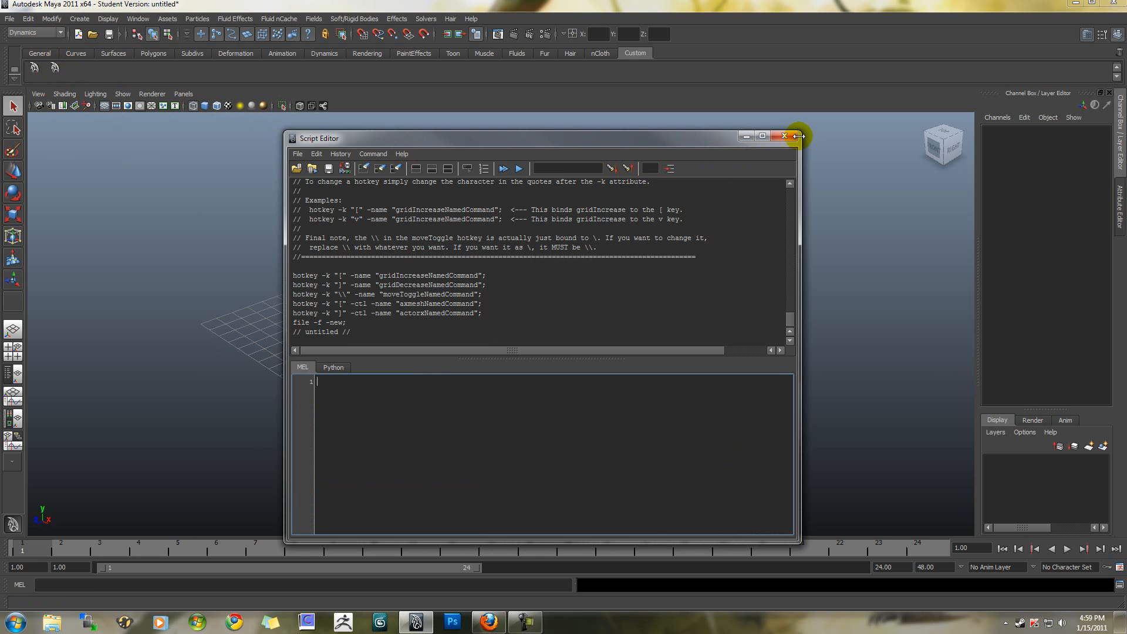
- Close the Script Editor and move the grid-divisions window reading 16 aside
{"action": "left_click", "coordinate": [785, 135]}
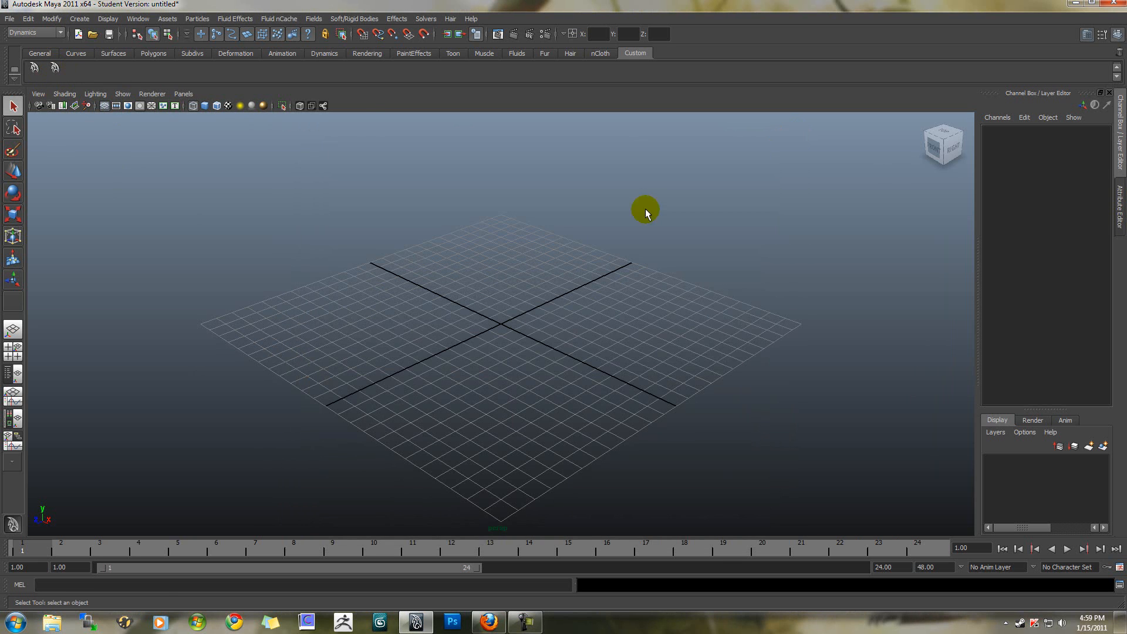
{"action": "mouse_move", "coordinate": [230, 148]}
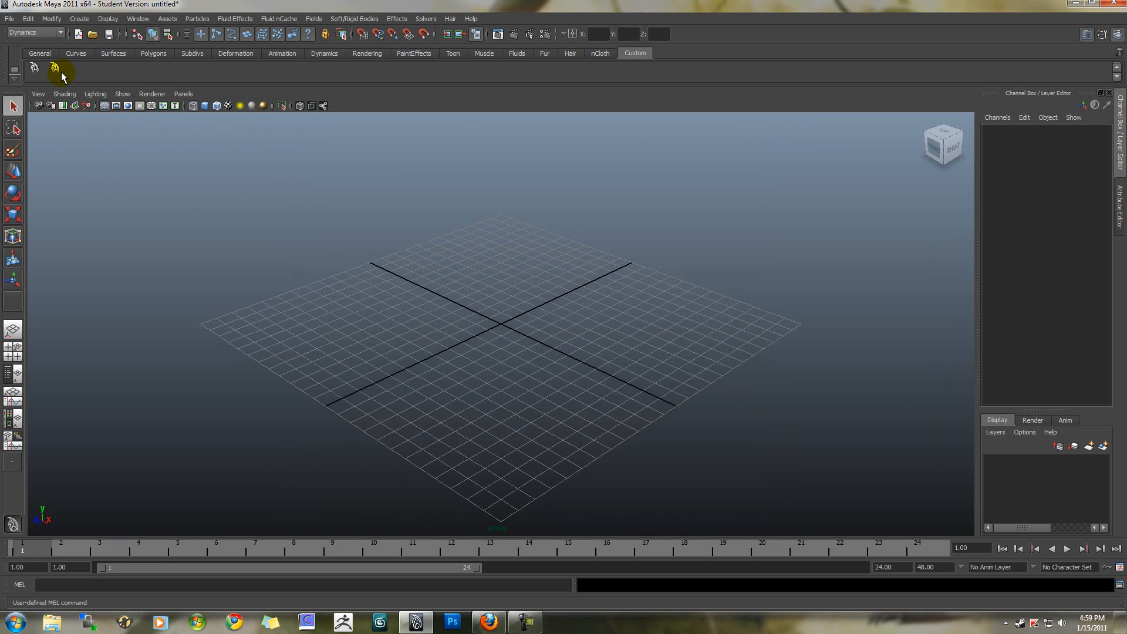
{"action": "mouse_move", "coordinate": [56, 70]}
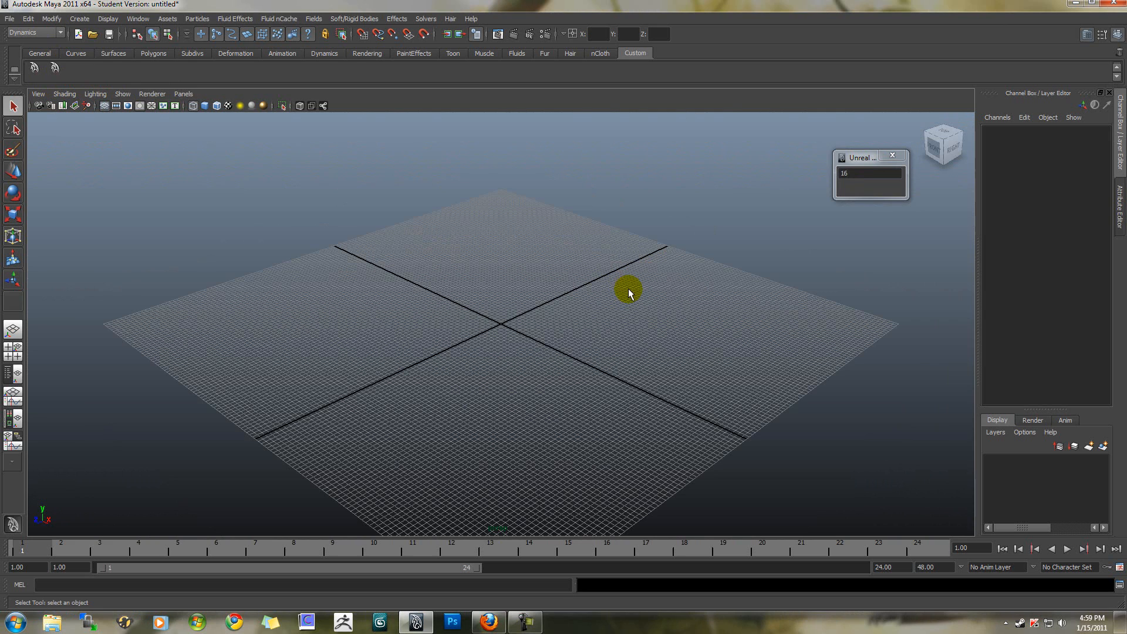
{"action": "left_click_drag", "start_coordinate": [867, 157], "coordinate": [781, 169]}
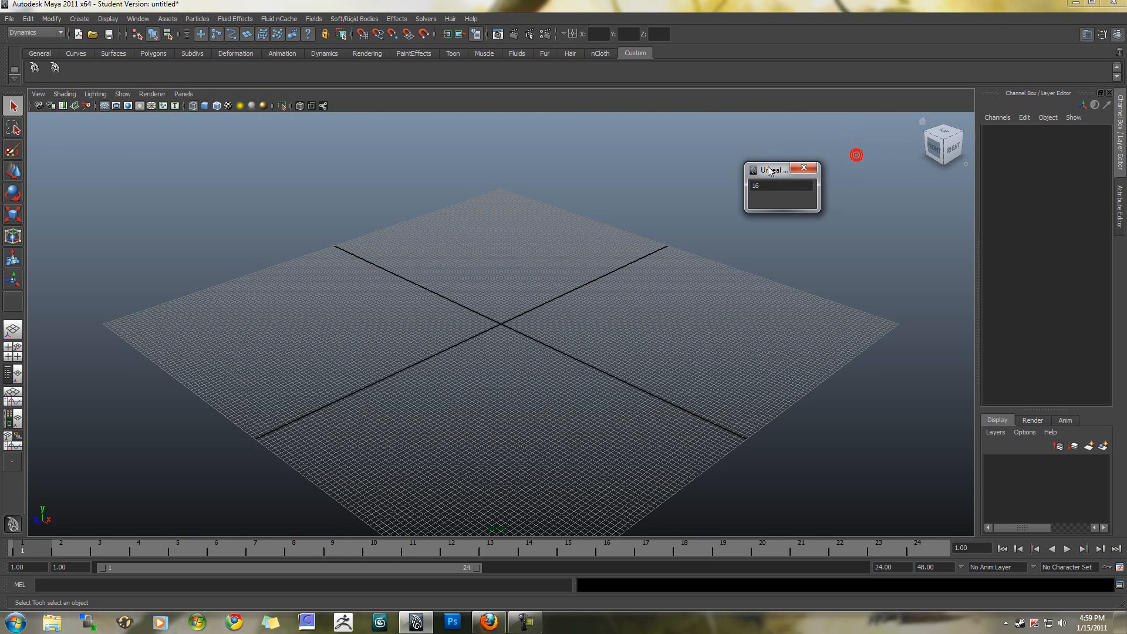
{"action": "left_click", "coordinate": [780, 186]}
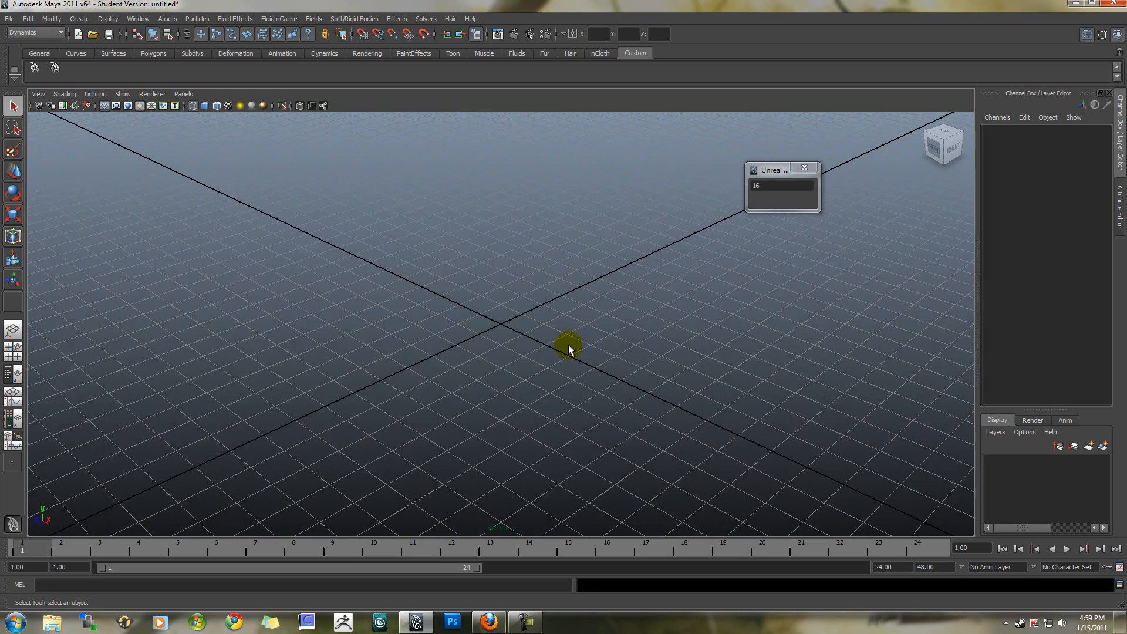
- Tilt the view to look across the enlarged Unreal-scaled grid
{"action": "left_click_drag", "start_coordinate": [568, 351], "coordinate": [597, 351]}
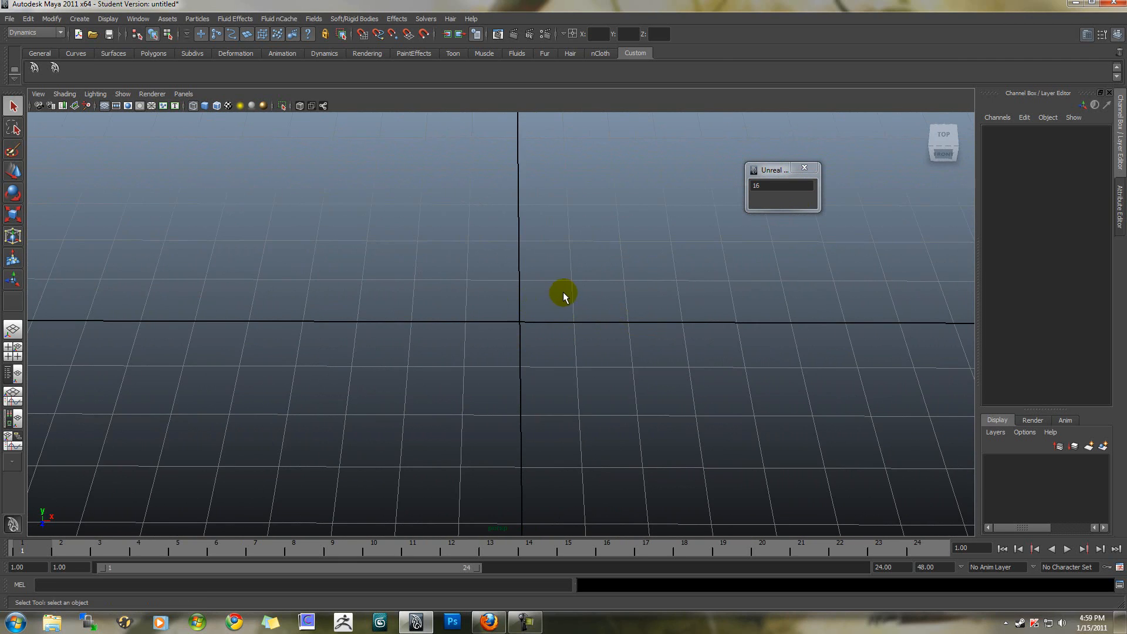
{"action": "mouse_move", "coordinate": [531, 298]}
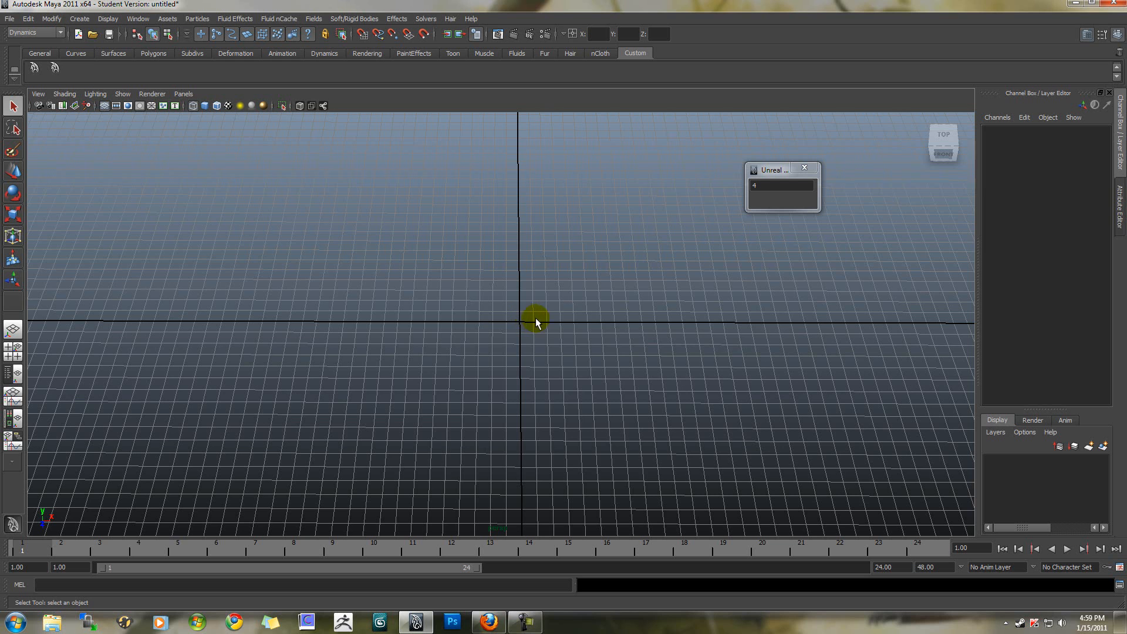
{"action": "mouse_move", "coordinate": [665, 328]}
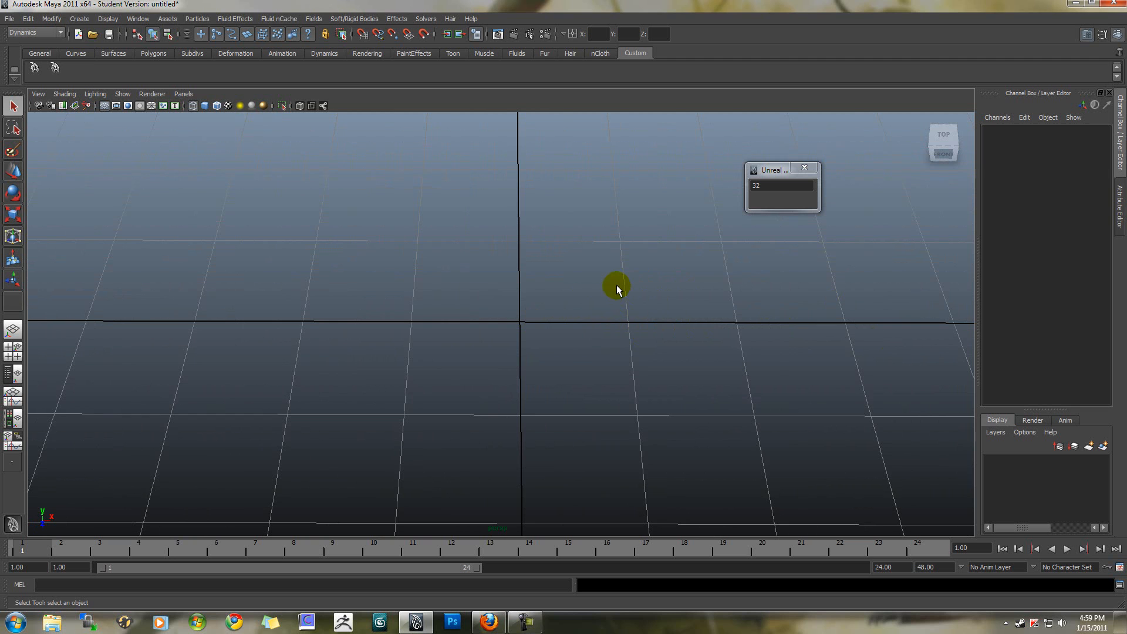
{"action": "mouse_move", "coordinate": [606, 253]}
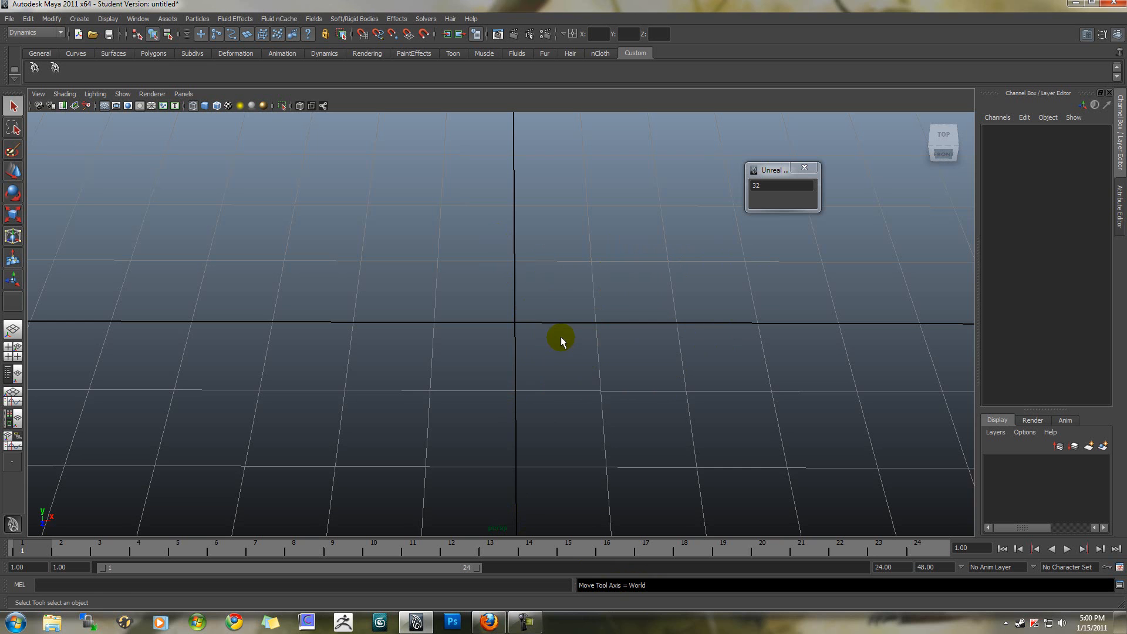
{"action": "mouse_move", "coordinate": [587, 320]}
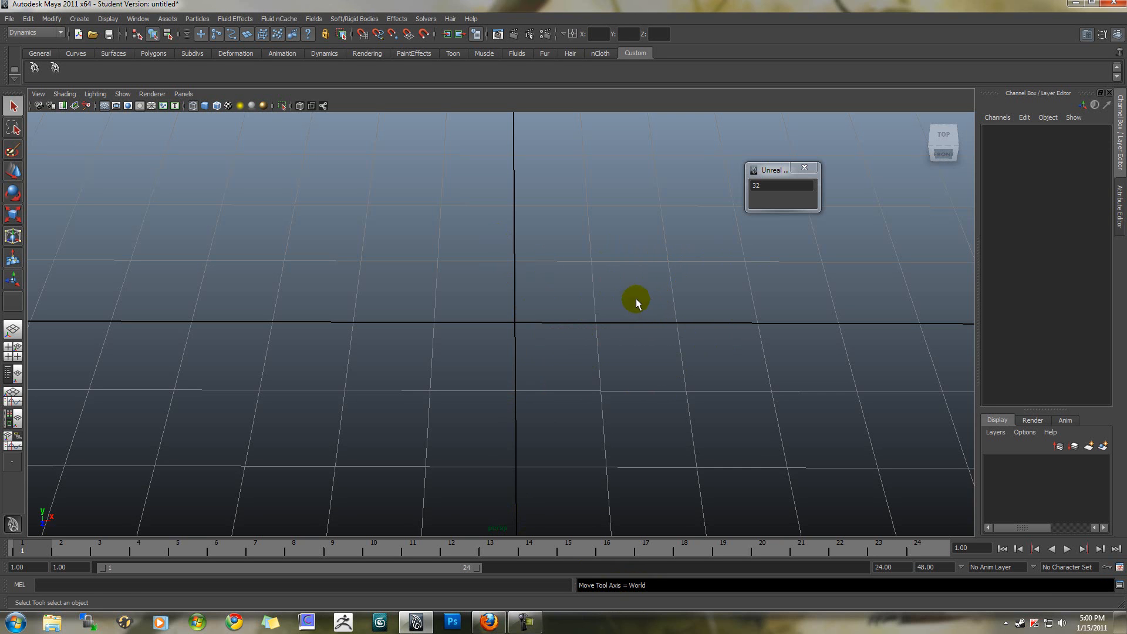
{"action": "mouse_move", "coordinate": [636, 292]}
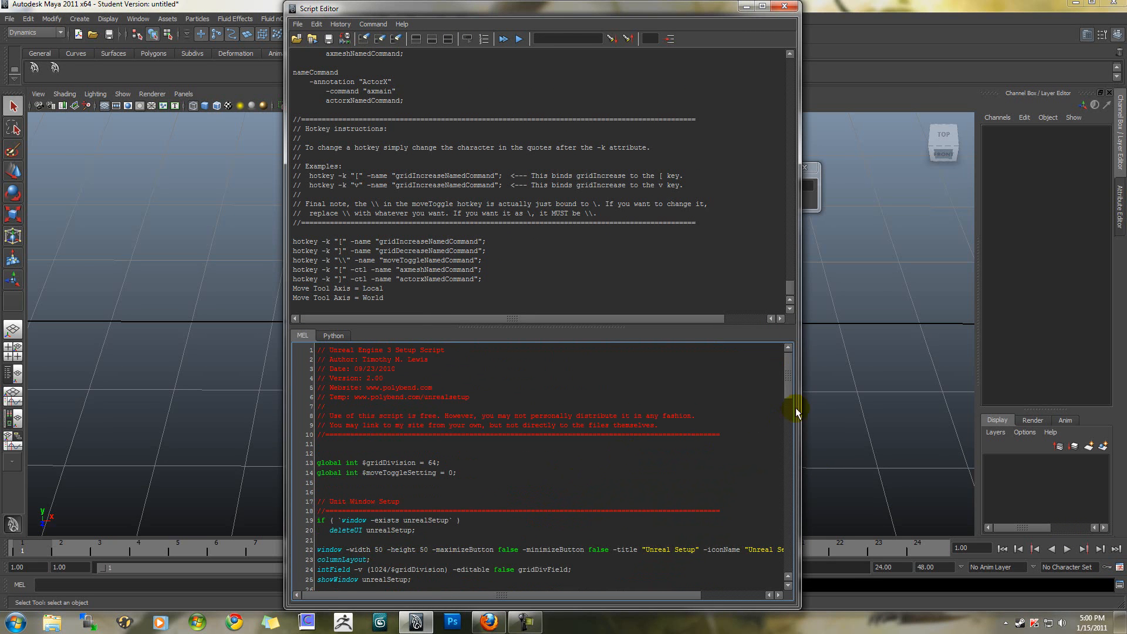
- Scroll through the Unreal Setup script code in the Script Editor
{"action": "left_click_drag", "start_coordinate": [801, 409], "coordinate": [800, 481]}
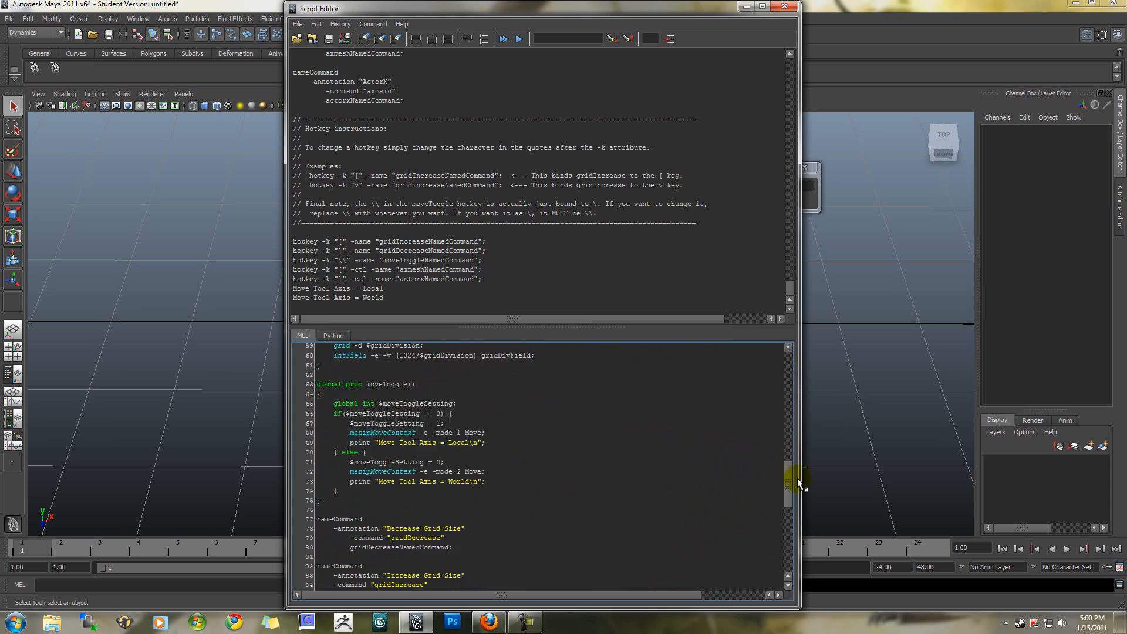